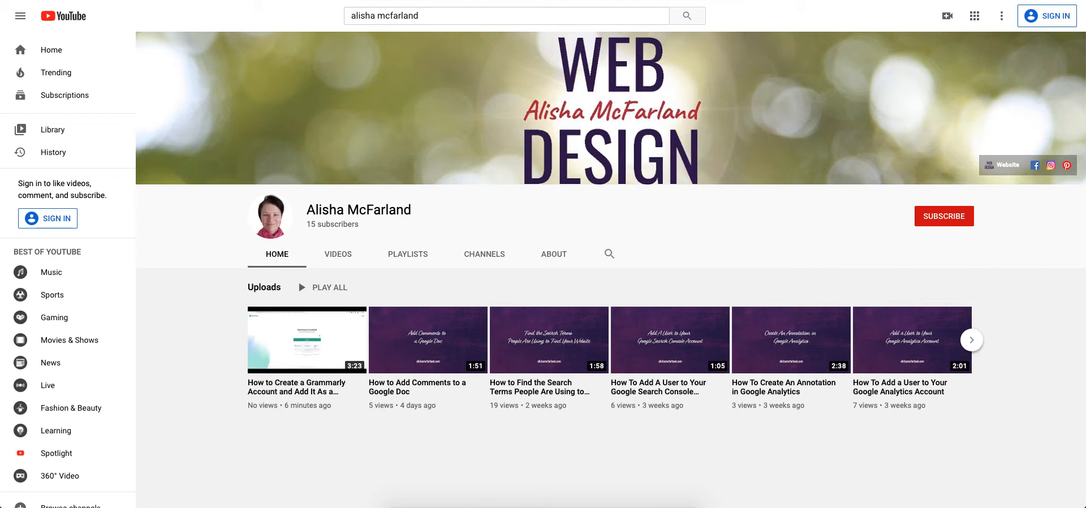
mouse_move(444, 195)
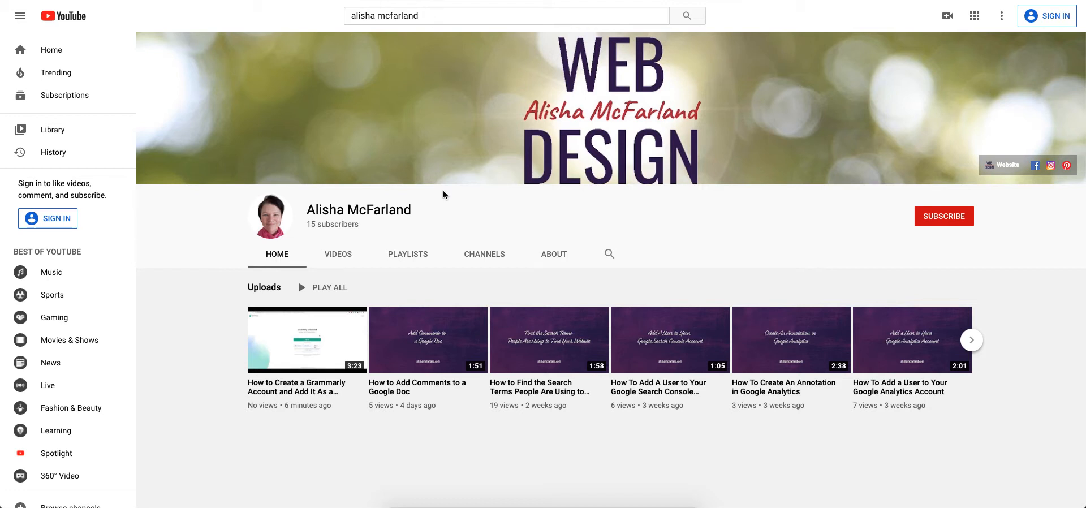
mouse_move(464, 213)
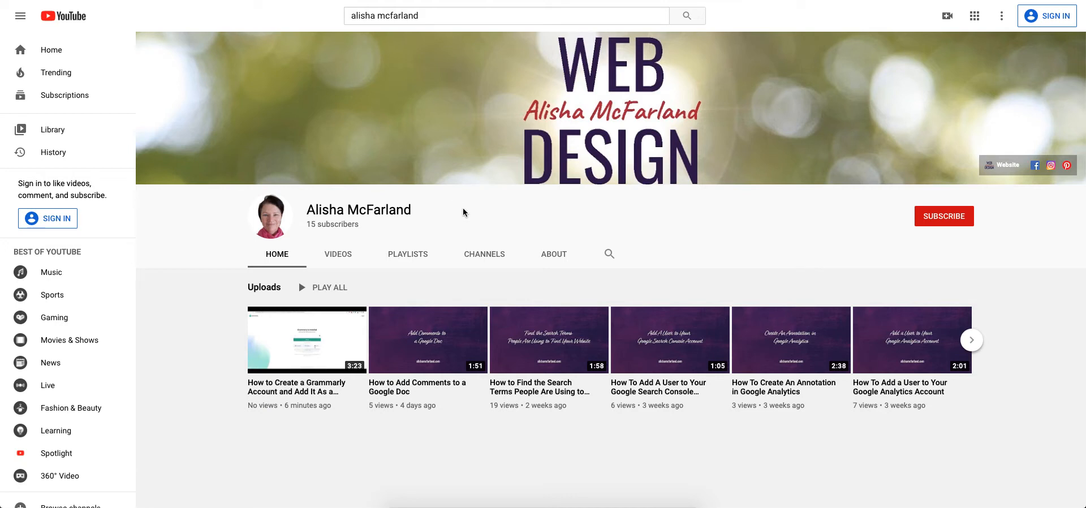
mouse_move(290, 350)
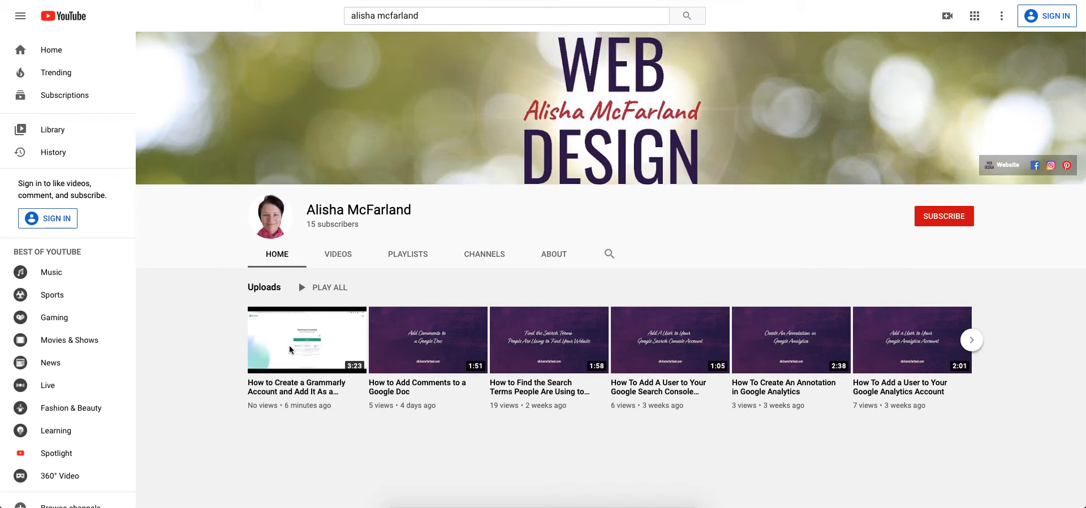
mouse_move(290, 365)
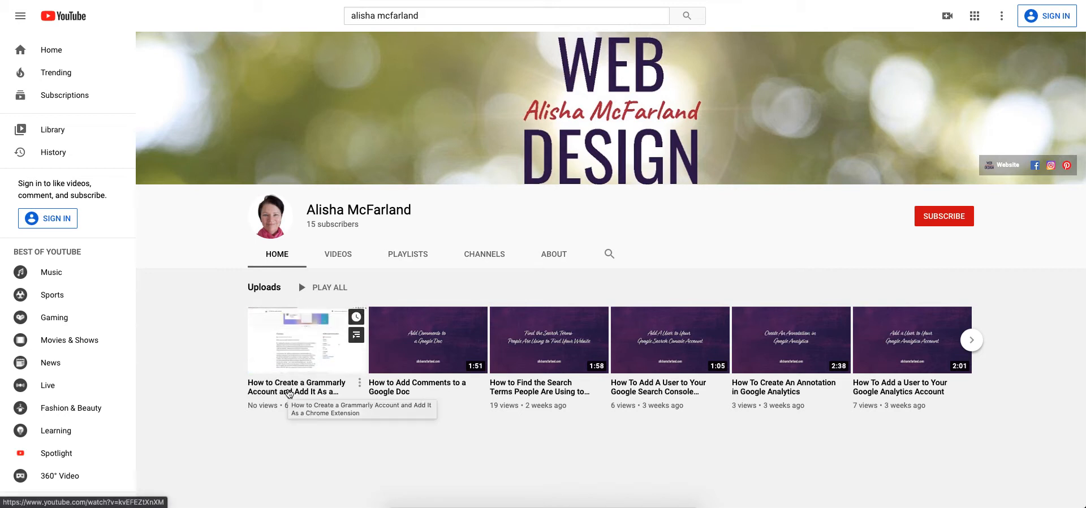
- Open the Grammarly account tutorial video and show its More actions menu below the player
left_click(307, 341)
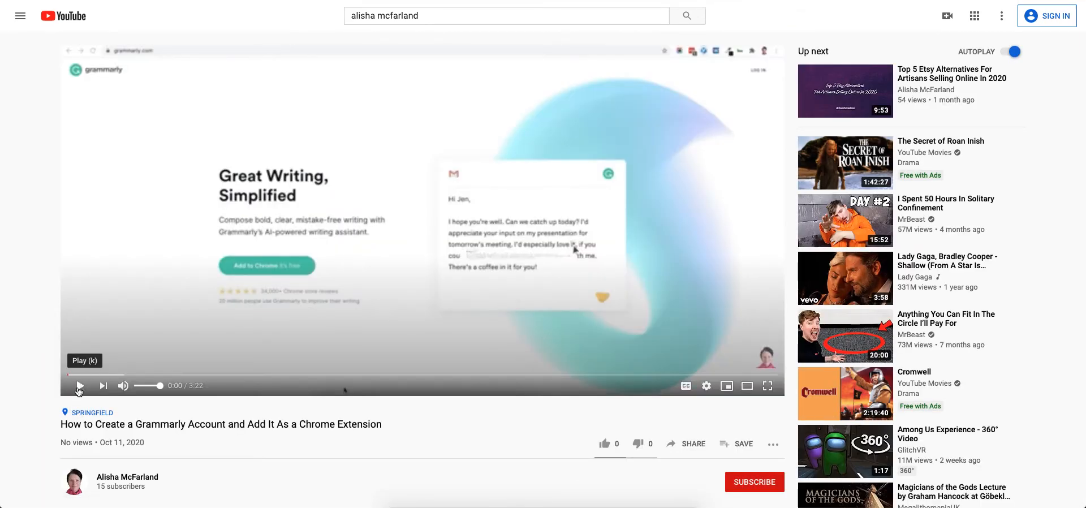
mouse_move(23, 338)
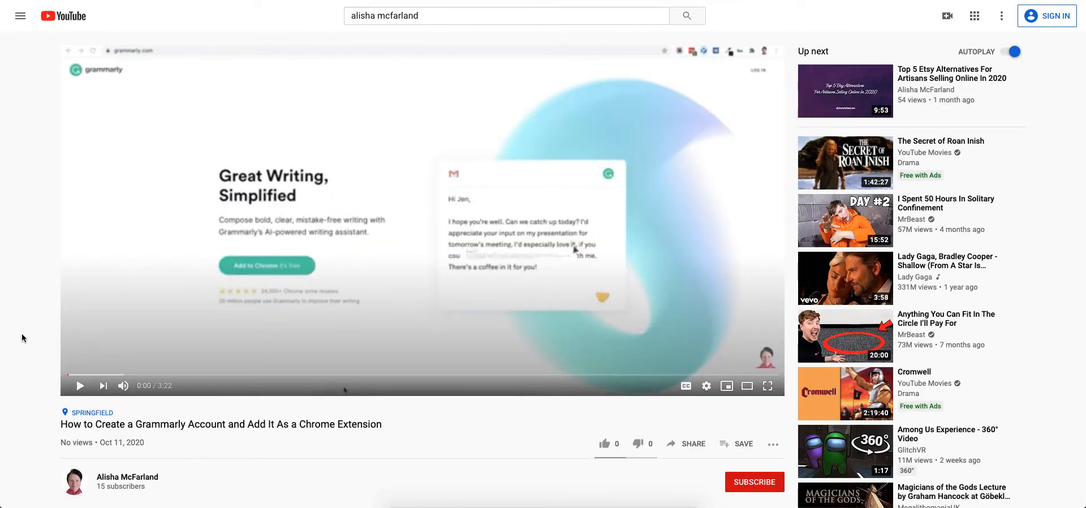
scroll("down", 3)
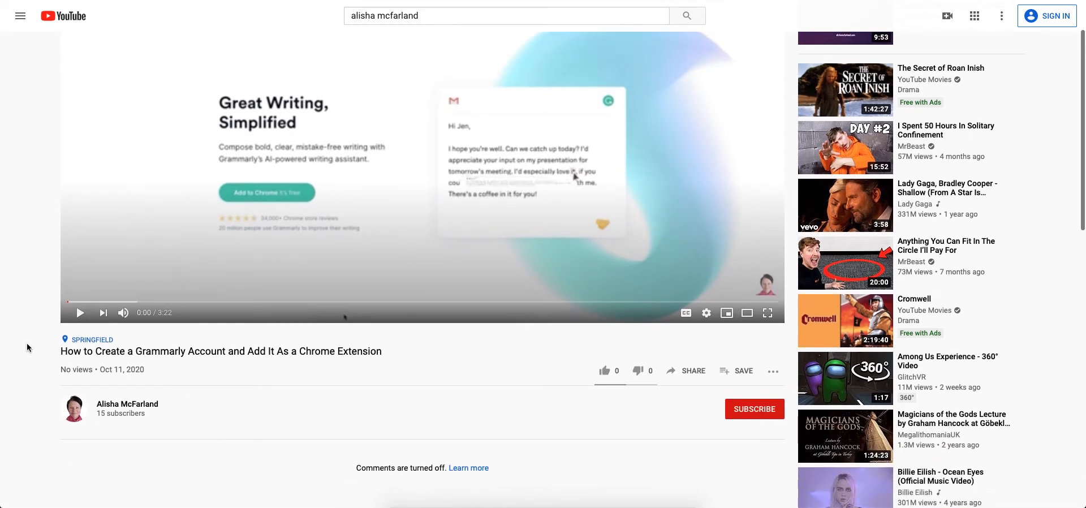
mouse_move(774, 375)
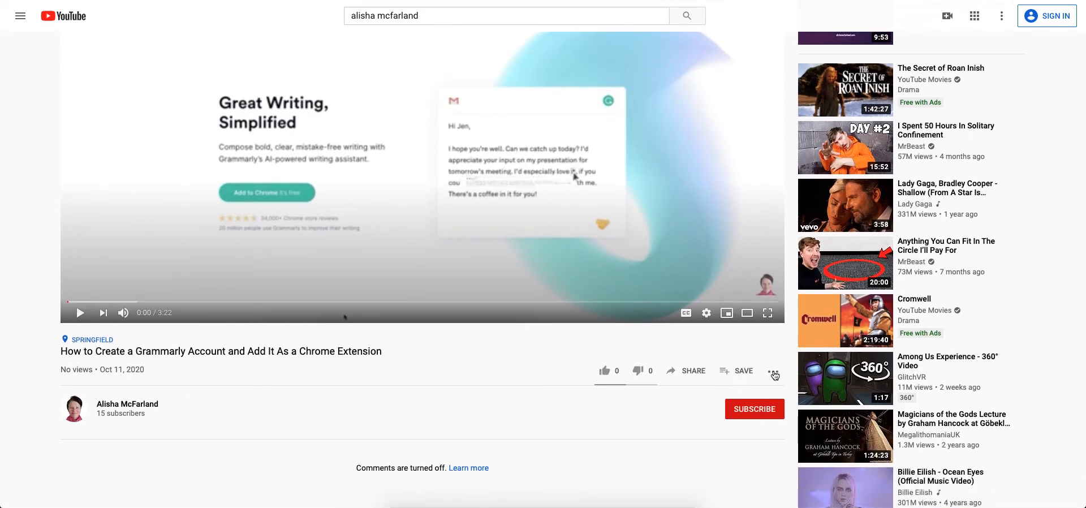
mouse_move(773, 387)
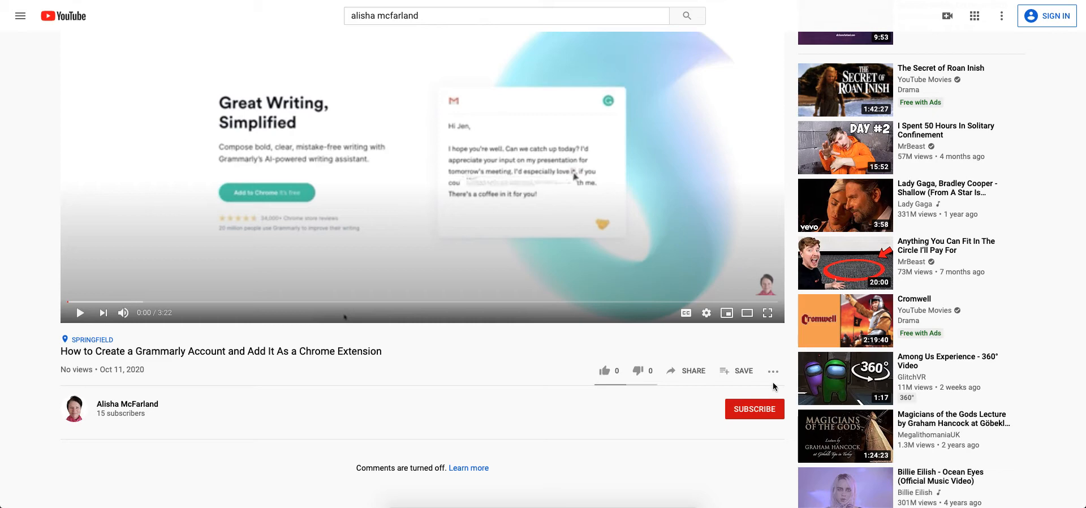
mouse_move(781, 379)
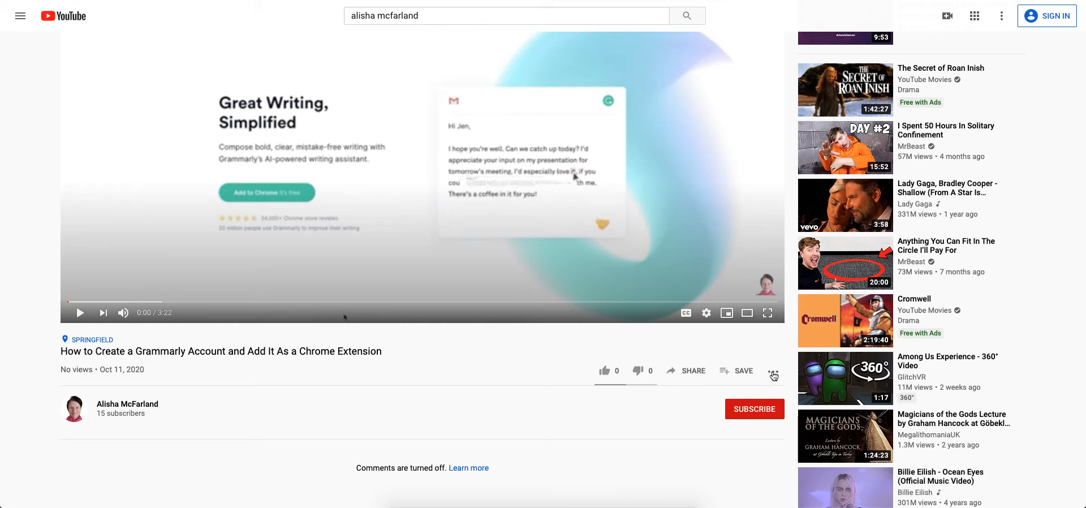
left_click(773, 371)
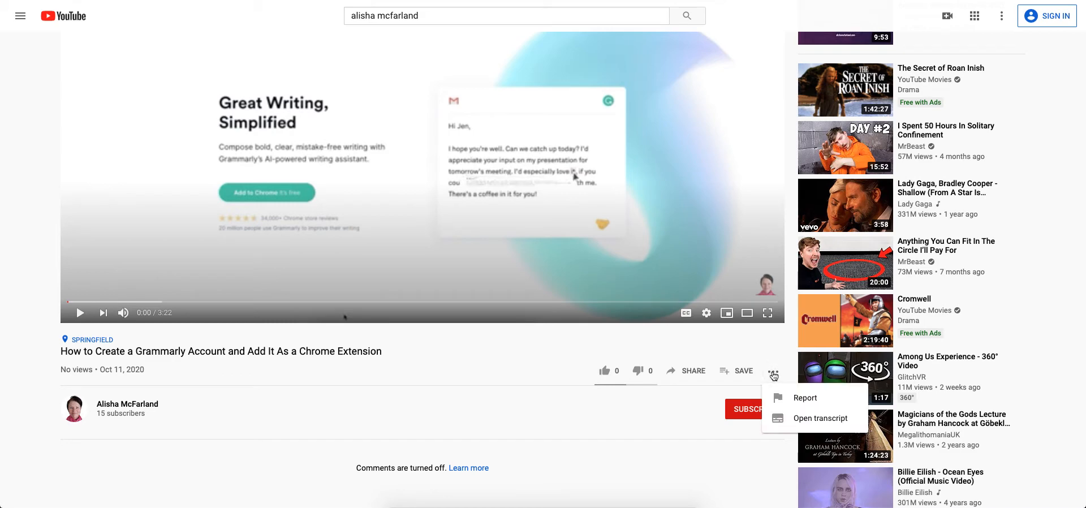
- Open the transcript panel beside the player and browse its timestamped lines
left_click(820, 418)
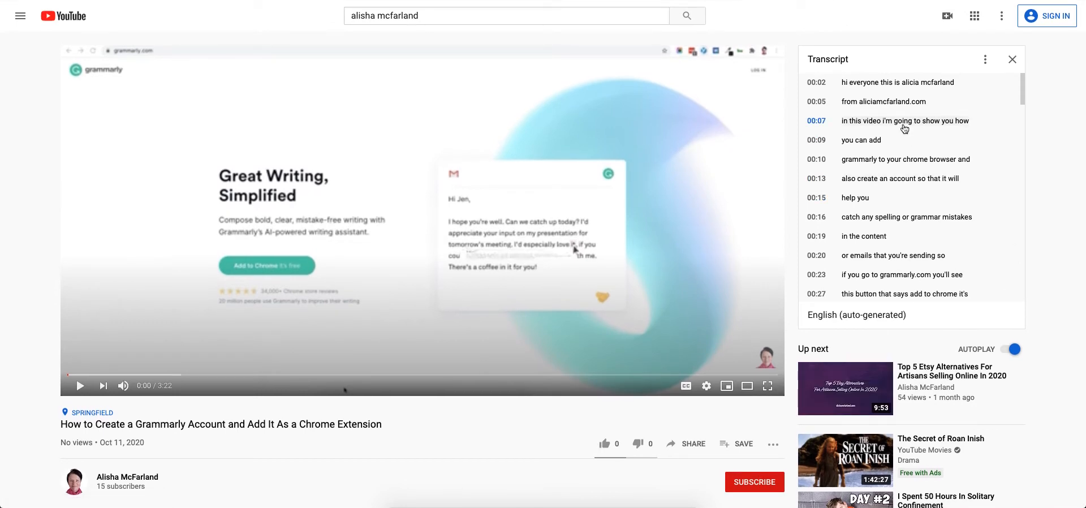
mouse_move(907, 64)
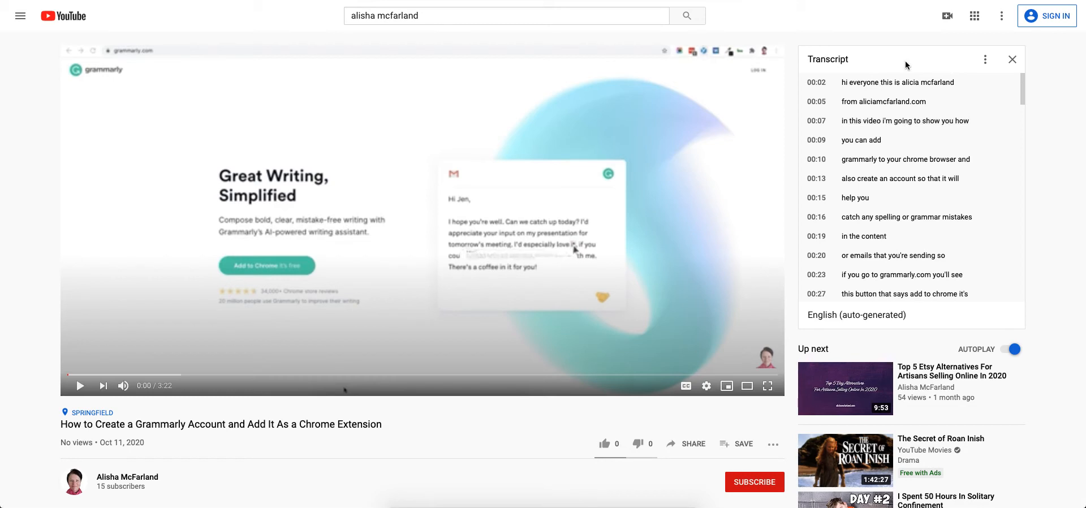
mouse_move(843, 78)
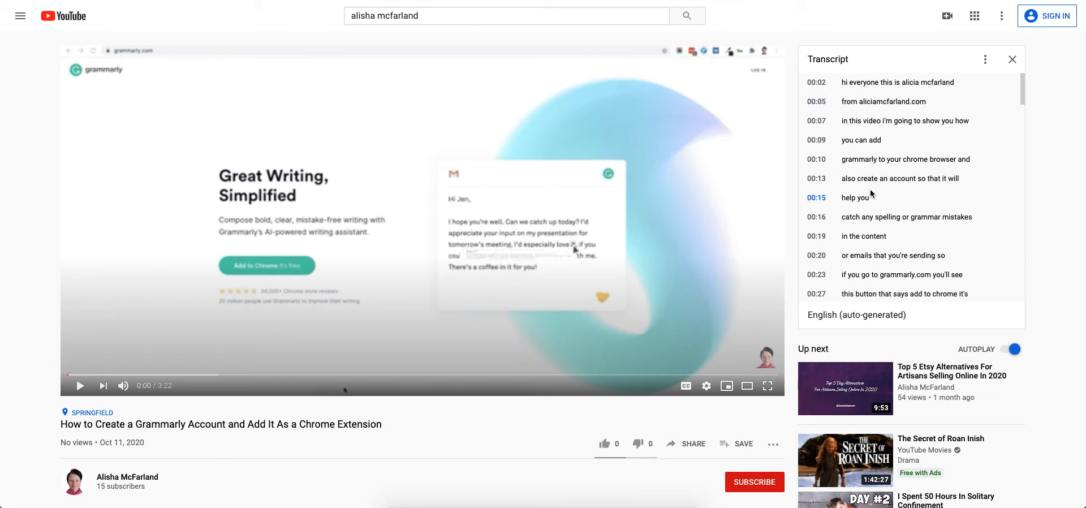
mouse_move(885, 194)
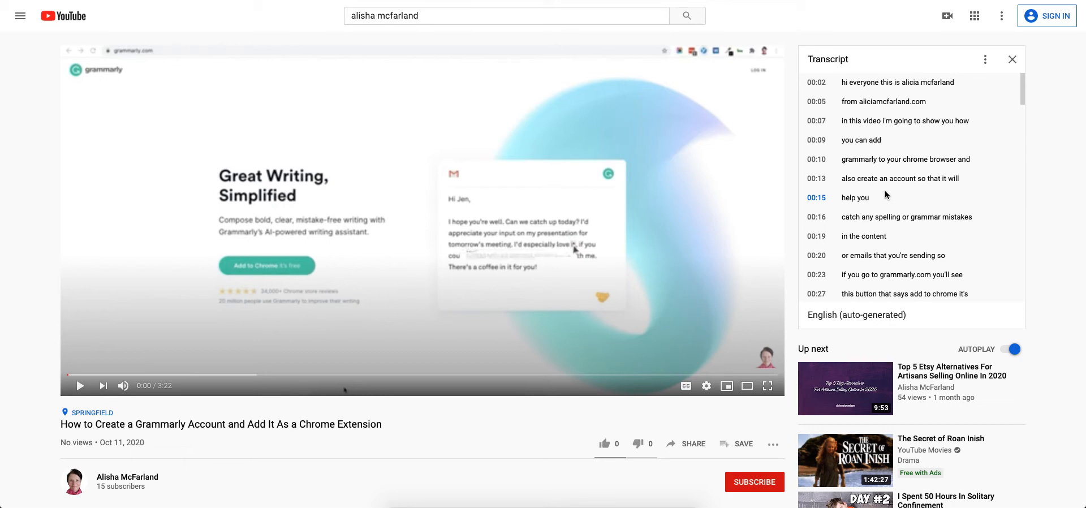
mouse_move(892, 190)
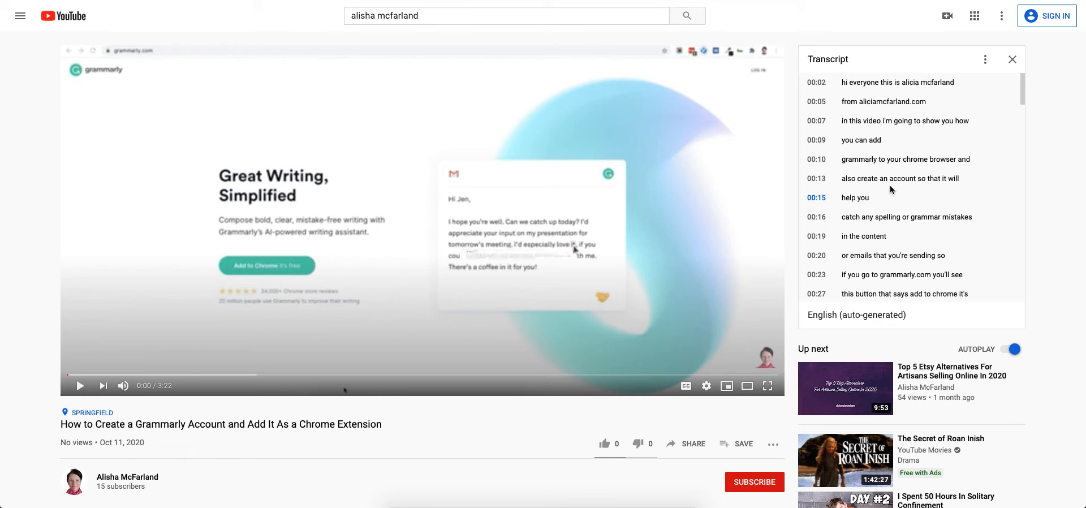
scroll("down", 3)
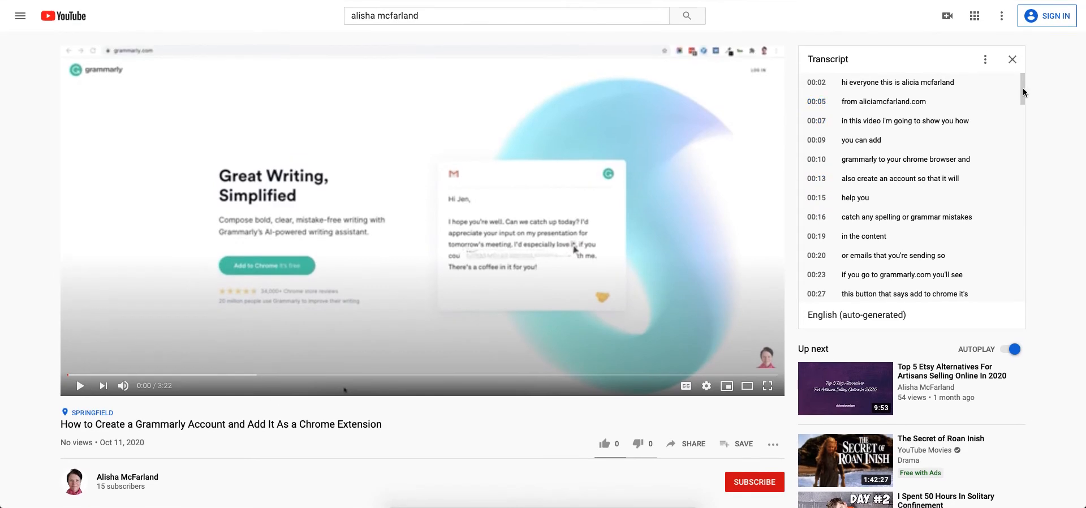
scroll("down", 3)
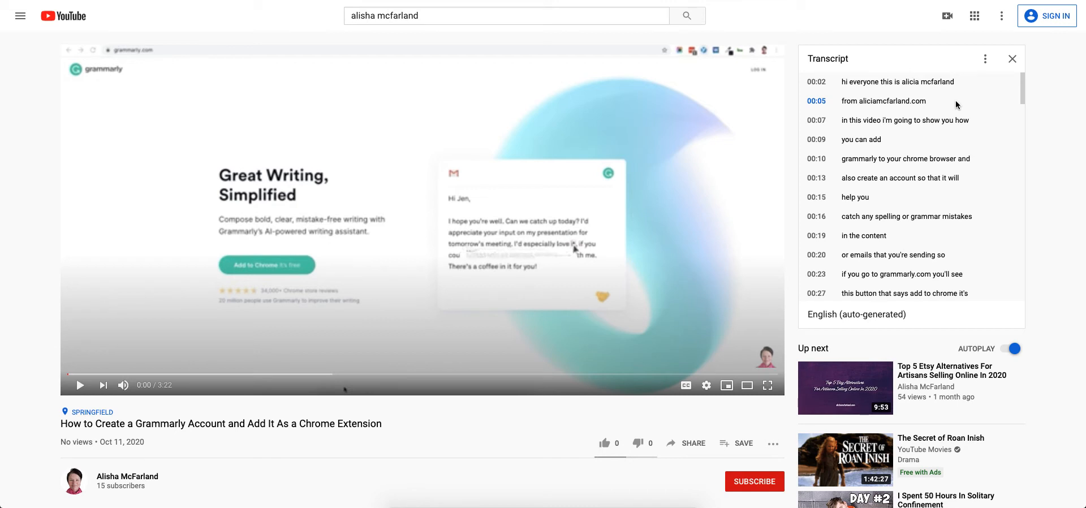
mouse_move(985, 58)
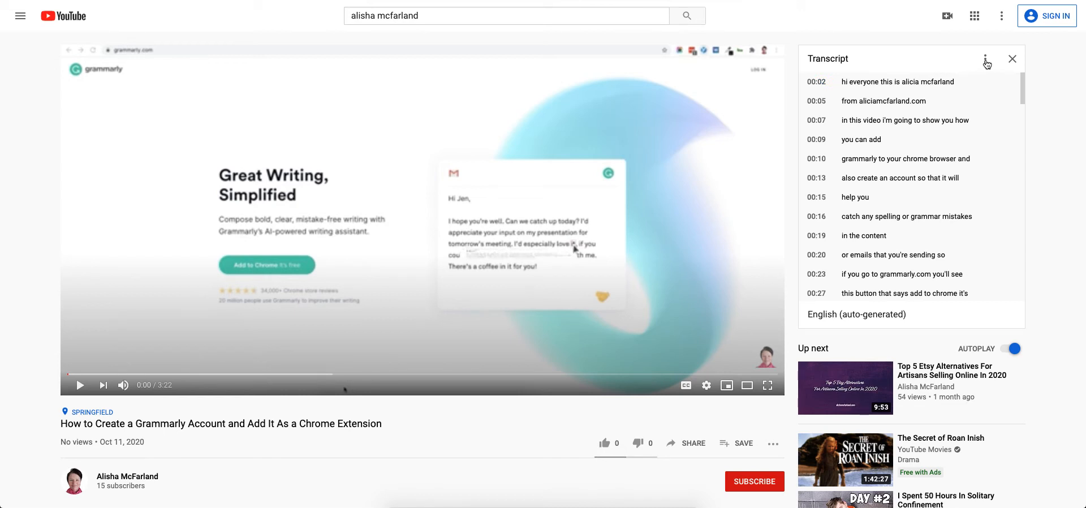
- Turn off timestamps from the transcript panel's options so only caption lines show
left_click(985, 59)
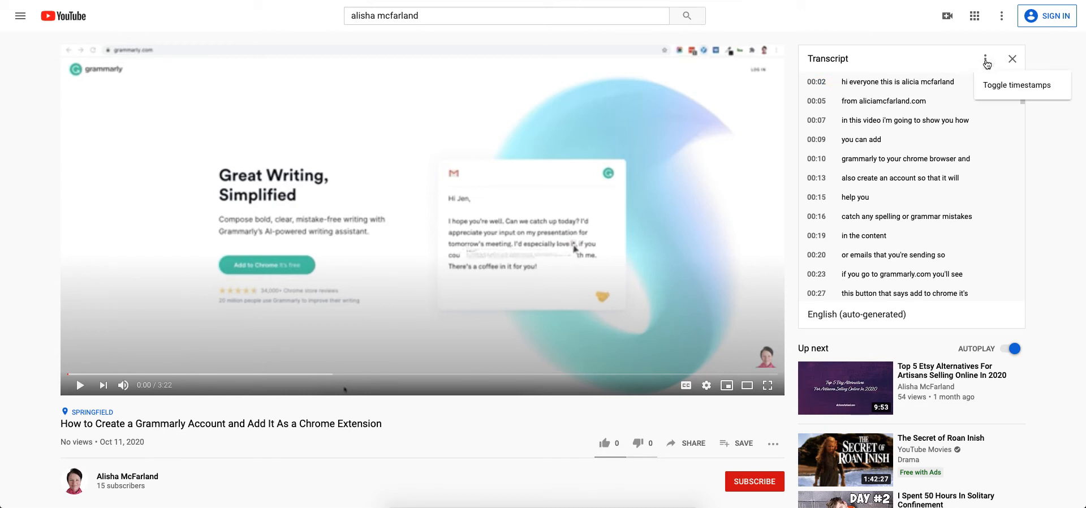
mouse_move(993, 58)
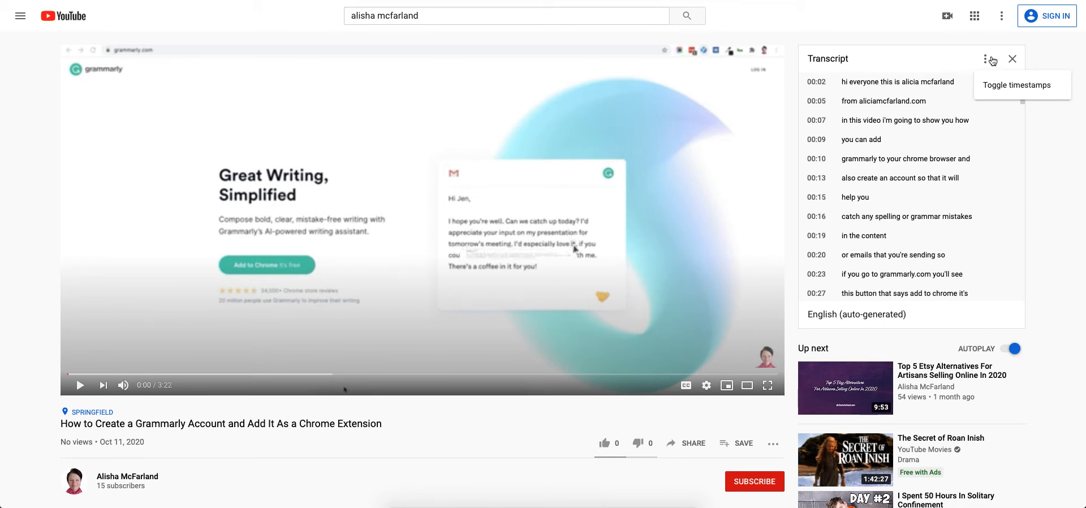
left_click(1023, 86)
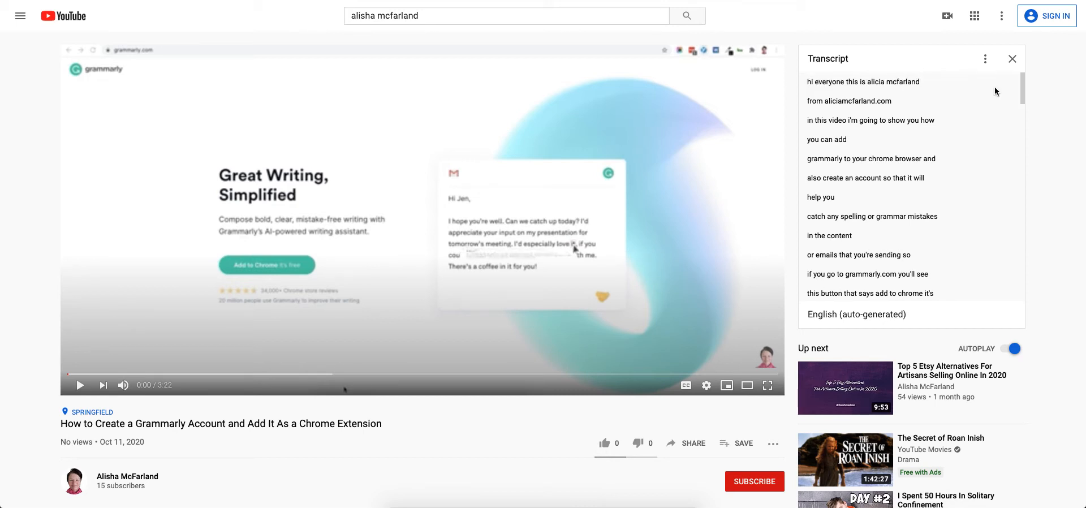
mouse_move(822, 94)
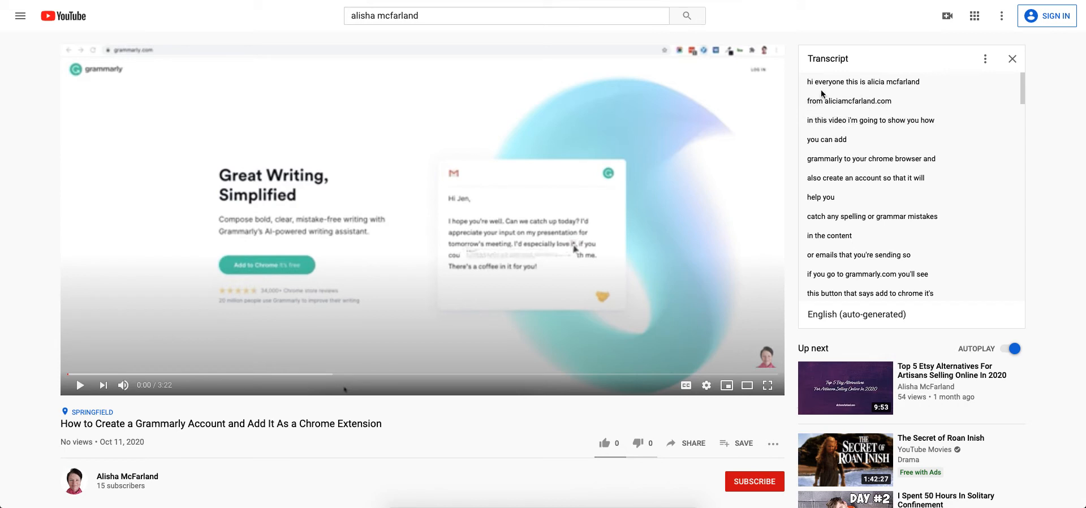
mouse_move(808, 86)
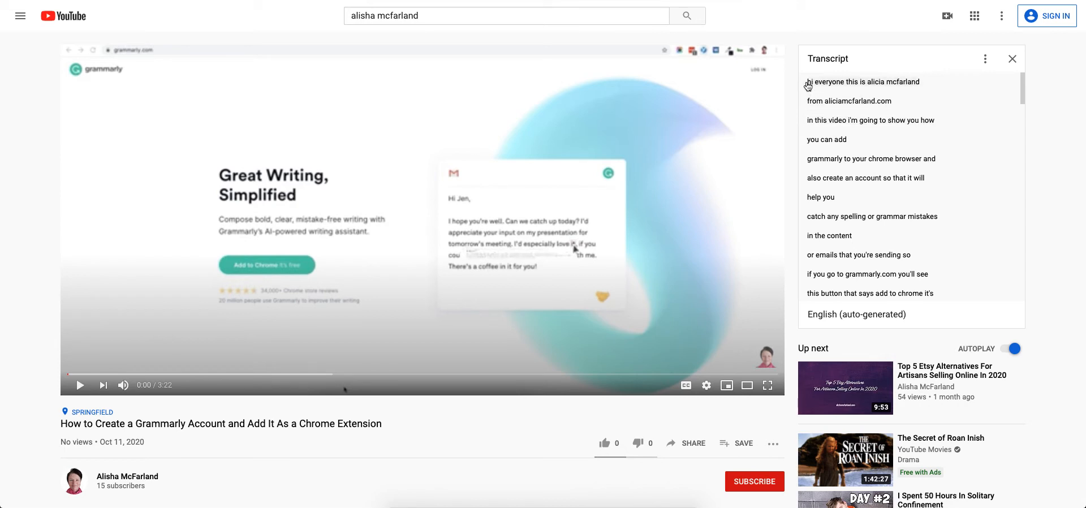
mouse_move(805, 85)
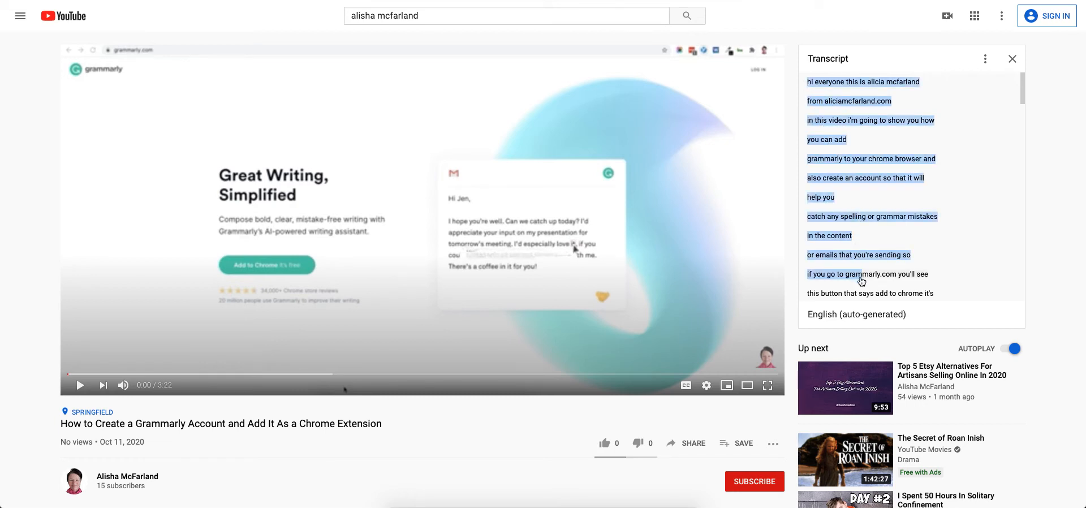
- Copy the entire selected transcript text to the clipboard via the context menu
scroll("down", 3)
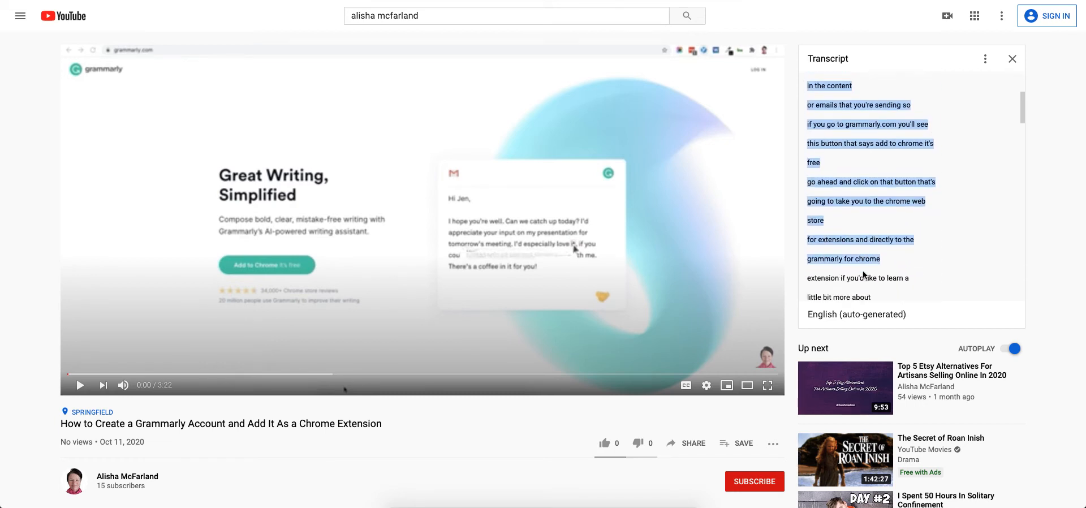
scroll("down", 3)
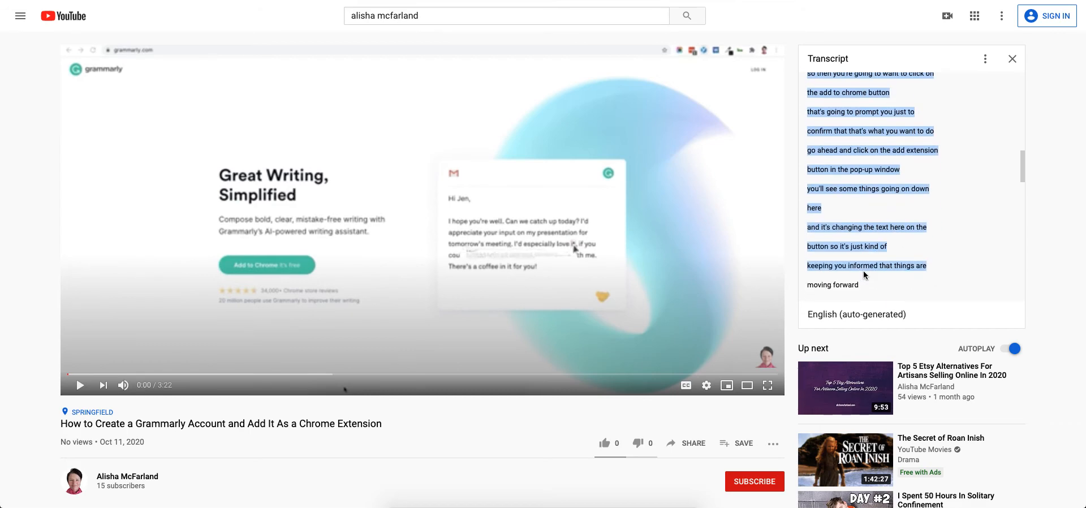
scroll("down", 3)
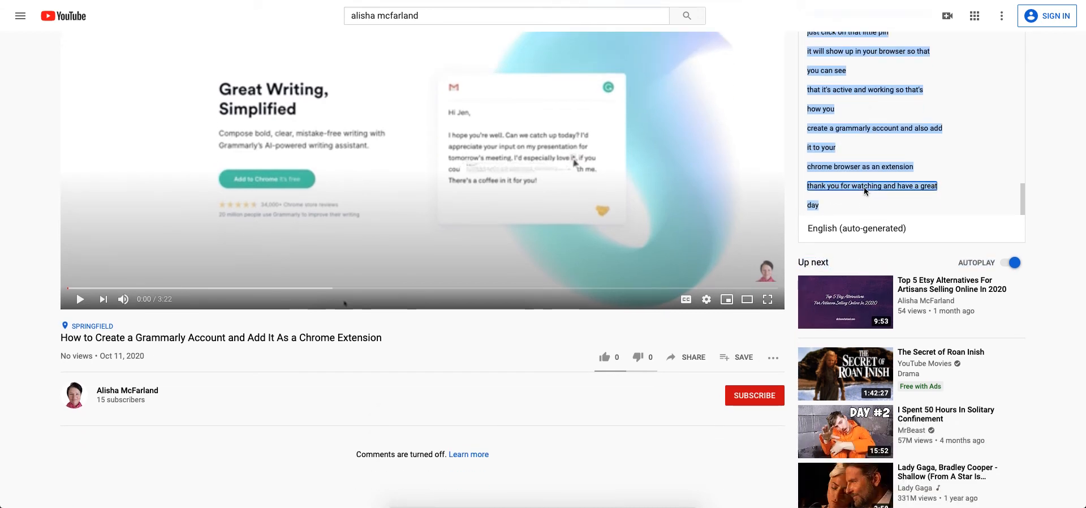
right_click(865, 190)
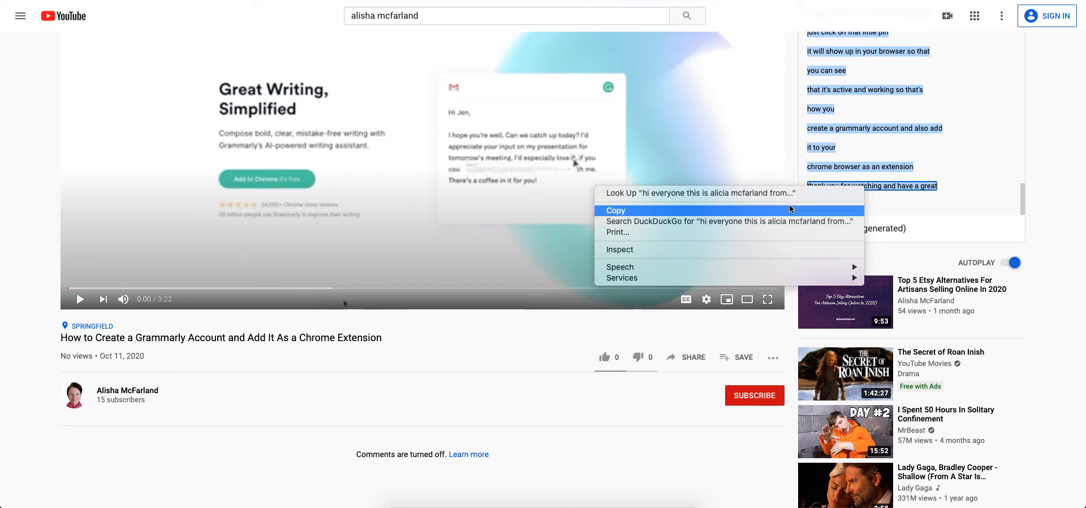
left_click(616, 210)
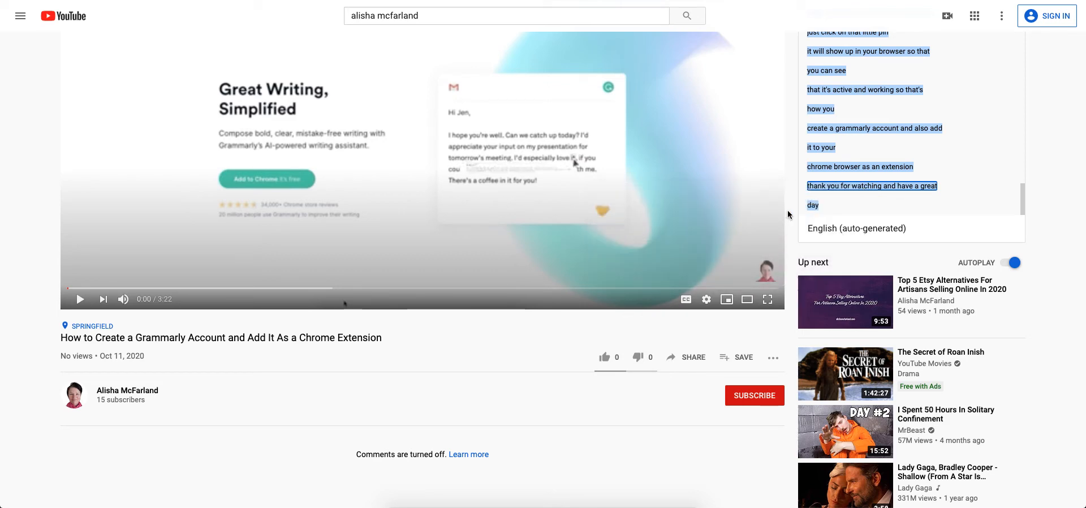
mouse_move(794, 212)
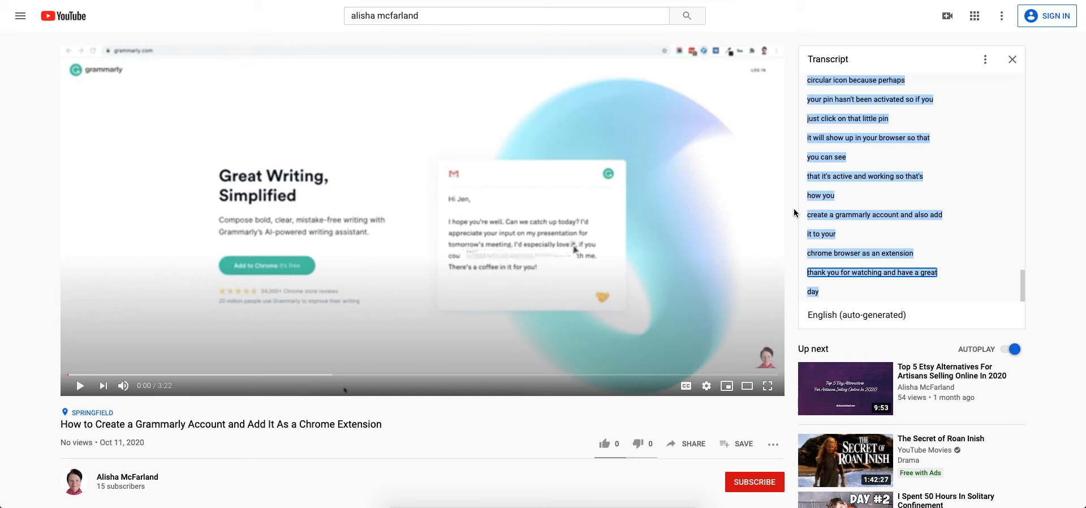
mouse_move(842, 196)
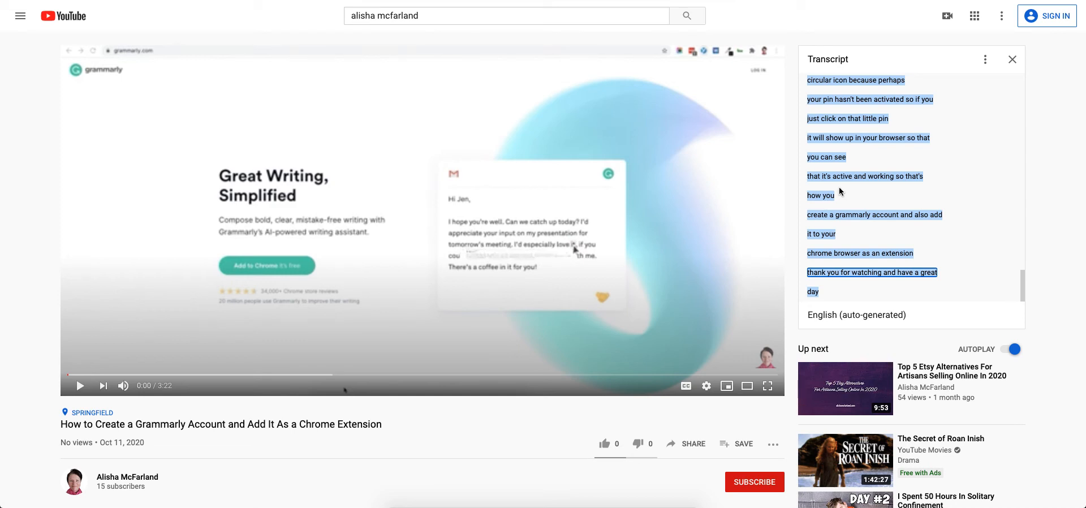
mouse_move(845, 196)
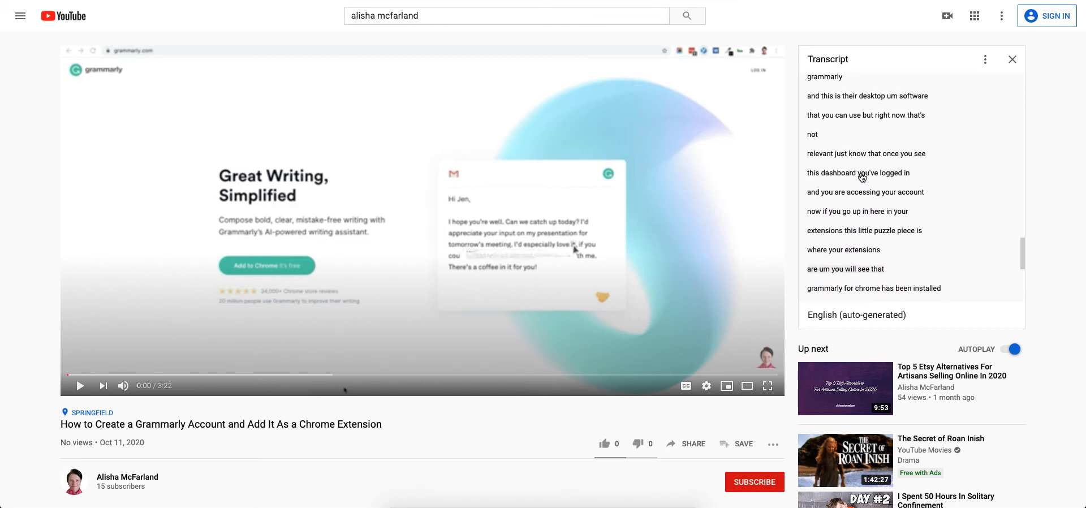
scroll("down", 3)
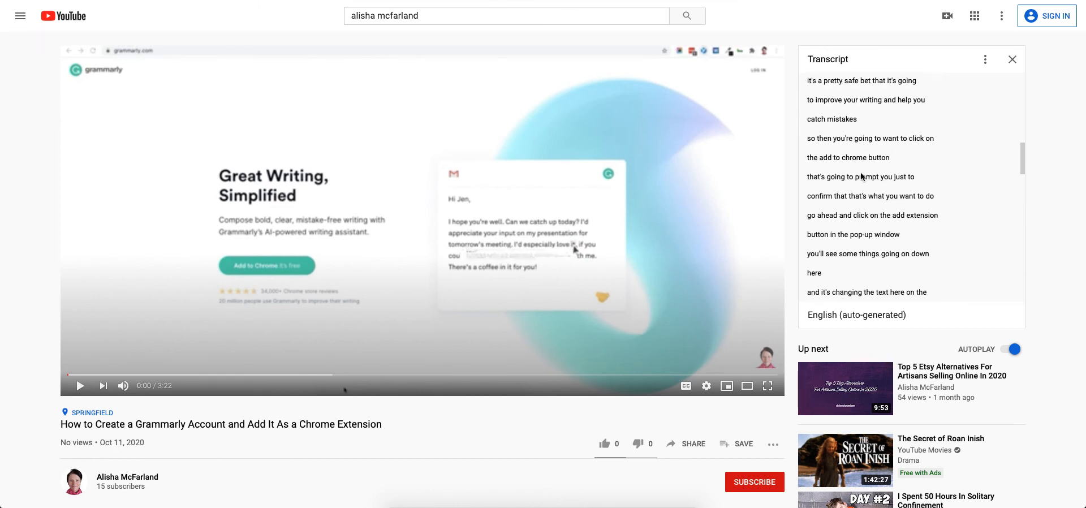
scroll("down", 3)
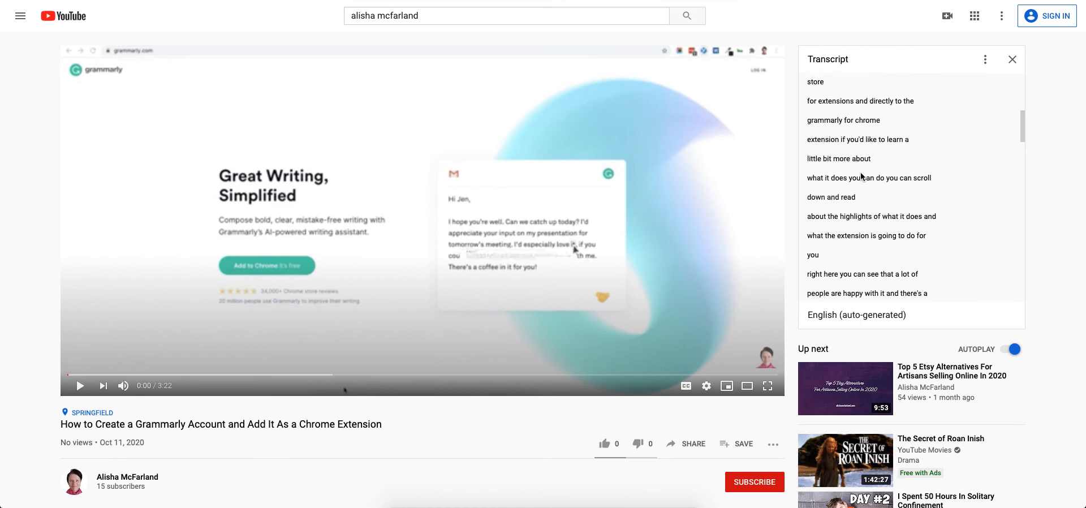
scroll("down", 3)
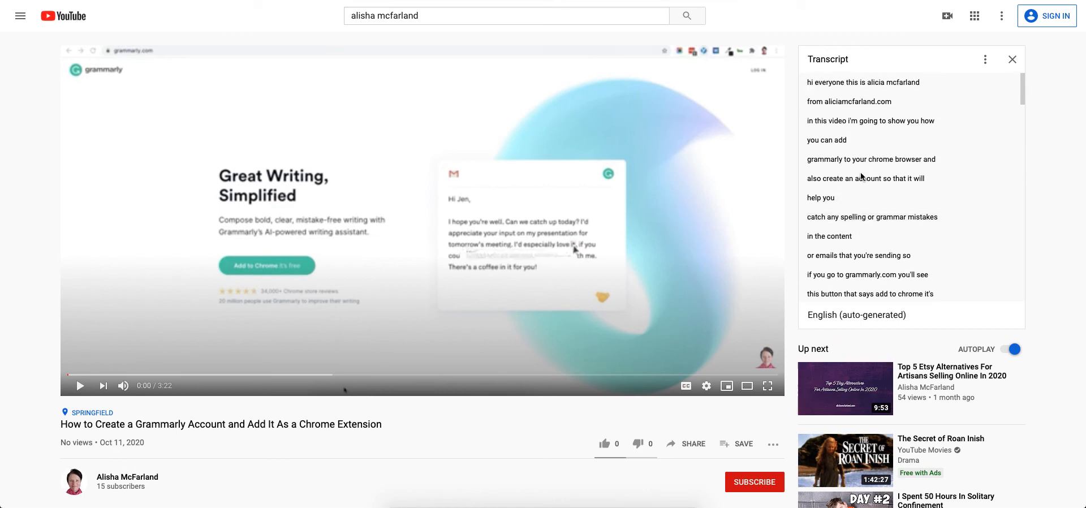
mouse_move(871, 88)
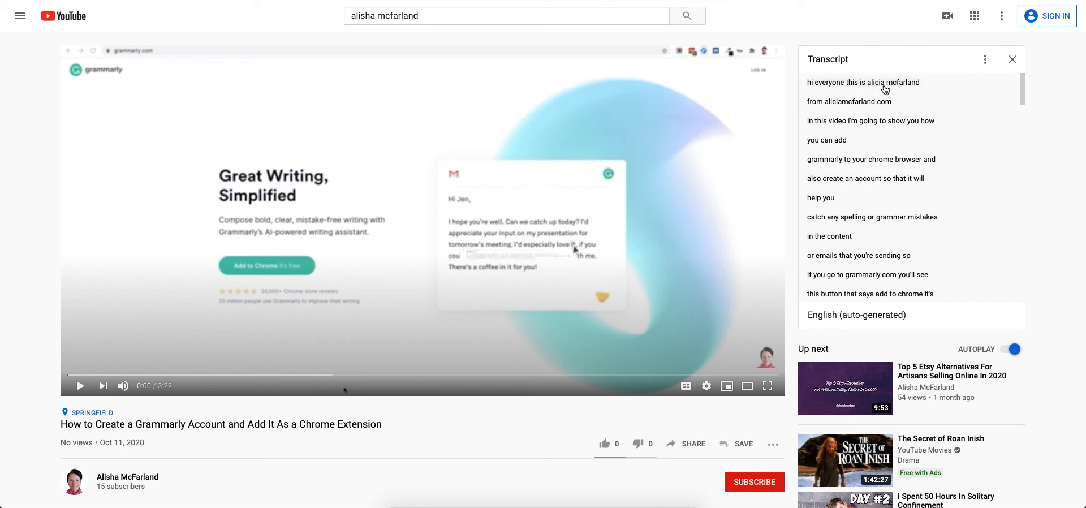
mouse_move(868, 90)
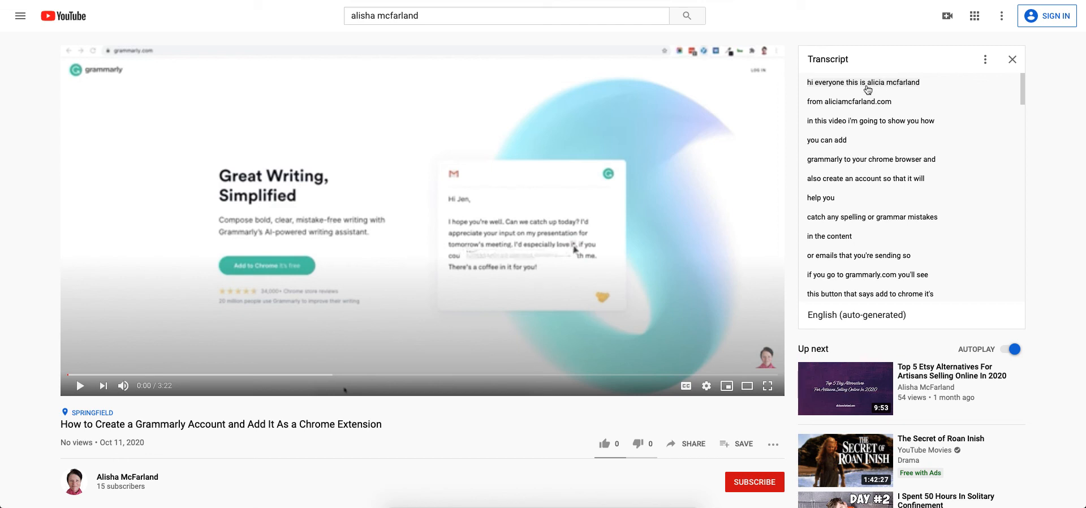
mouse_move(879, 91)
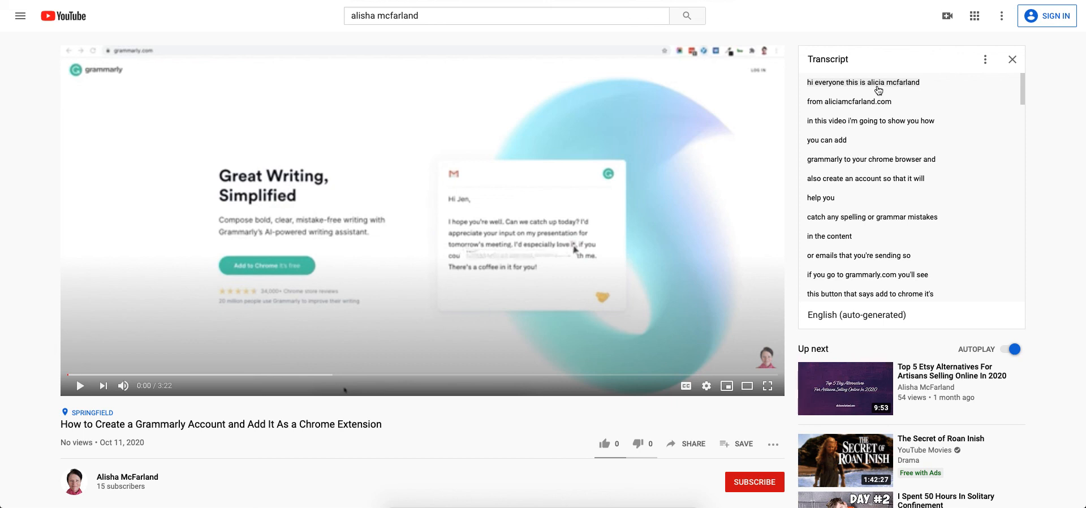
mouse_move(881, 98)
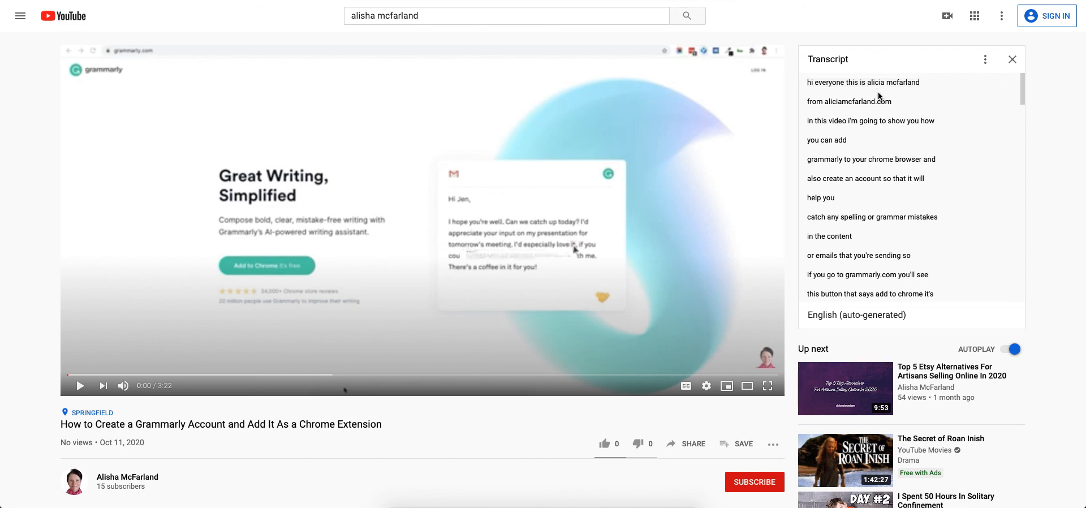
mouse_move(897, 131)
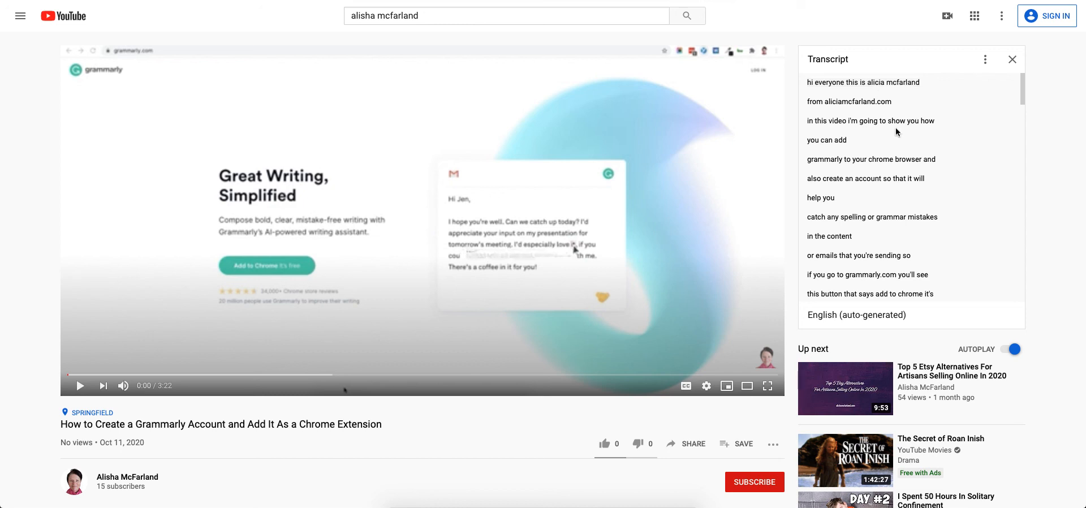
- Scroll down the transcript to the lines about signing up with Facebook, Google or Apple
scroll("down", 3)
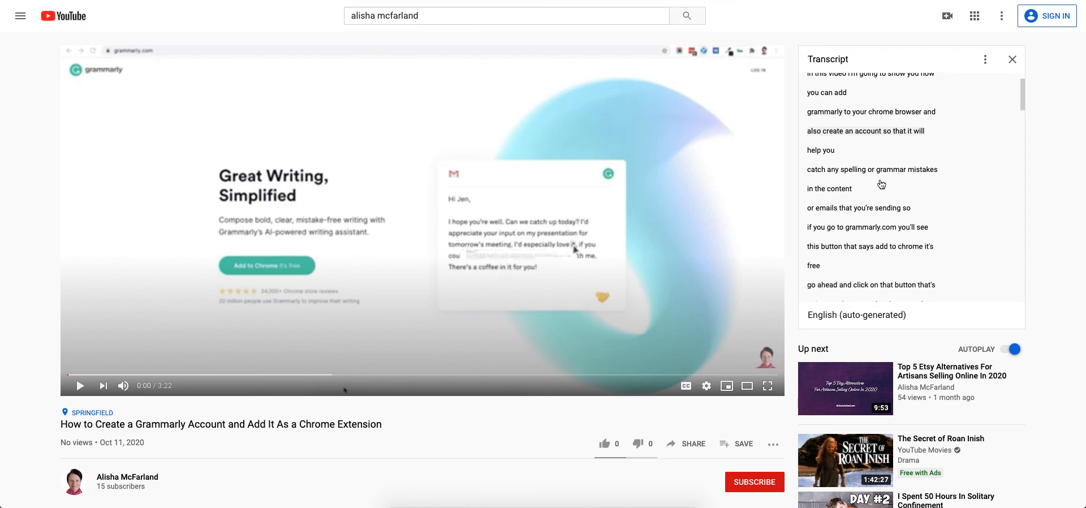
scroll("down", 3)
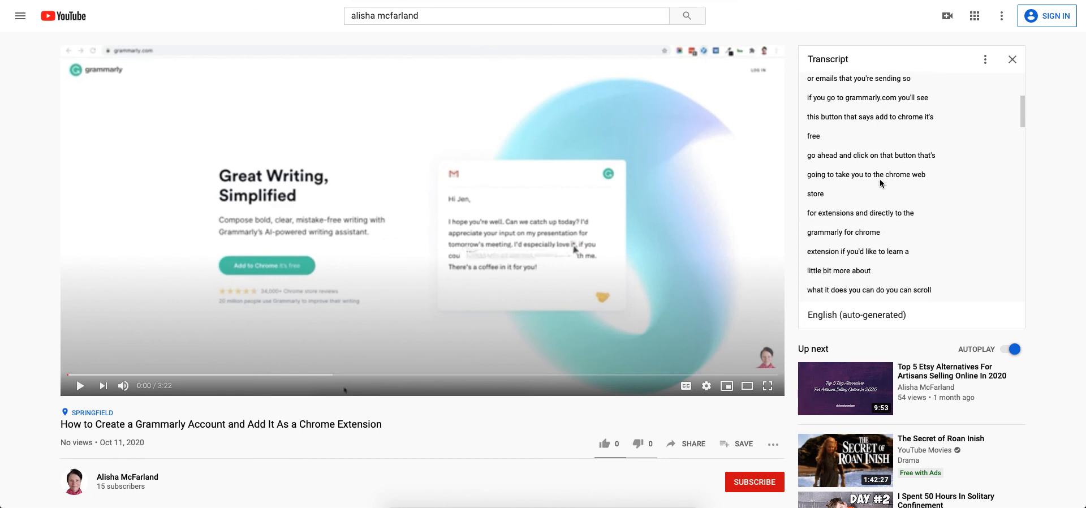
scroll("down", 3)
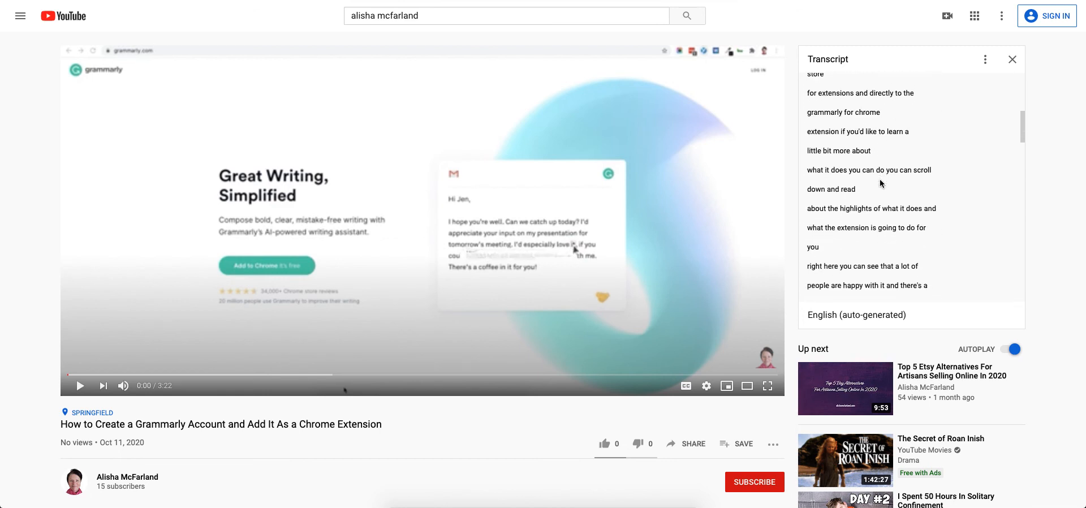
scroll("down", 3)
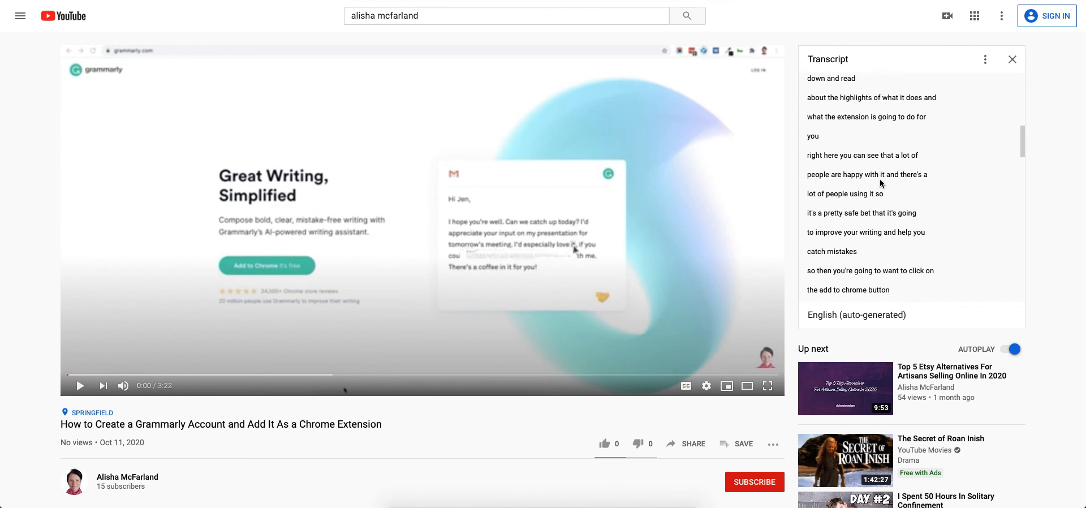
scroll("down", 3)
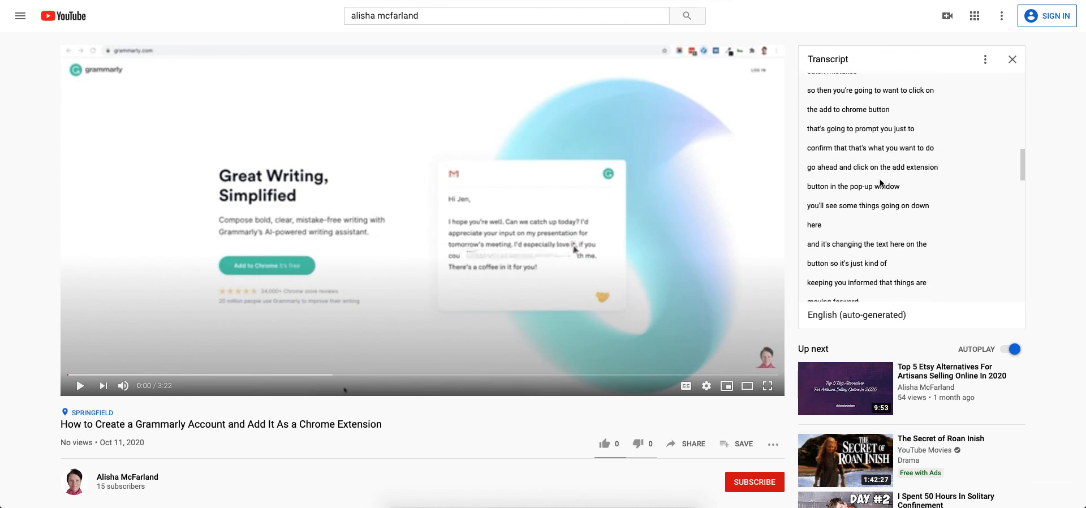
scroll("down", 3)
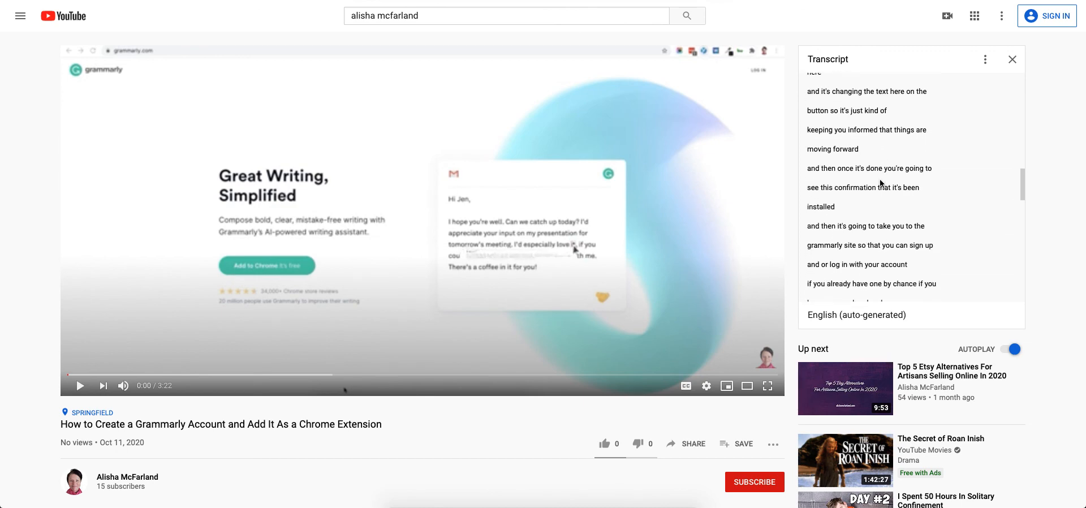
scroll("down", 3)
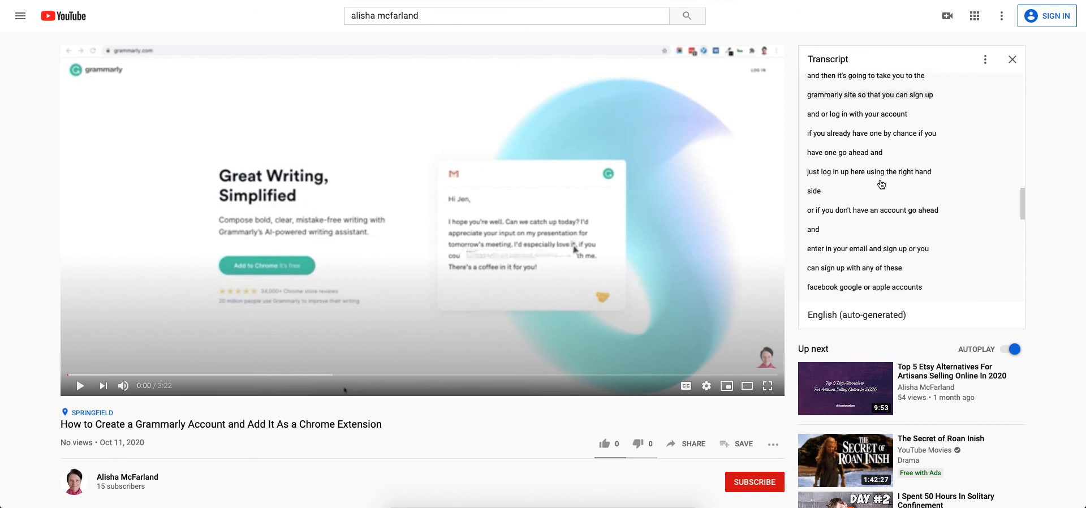
scroll("down", 3)
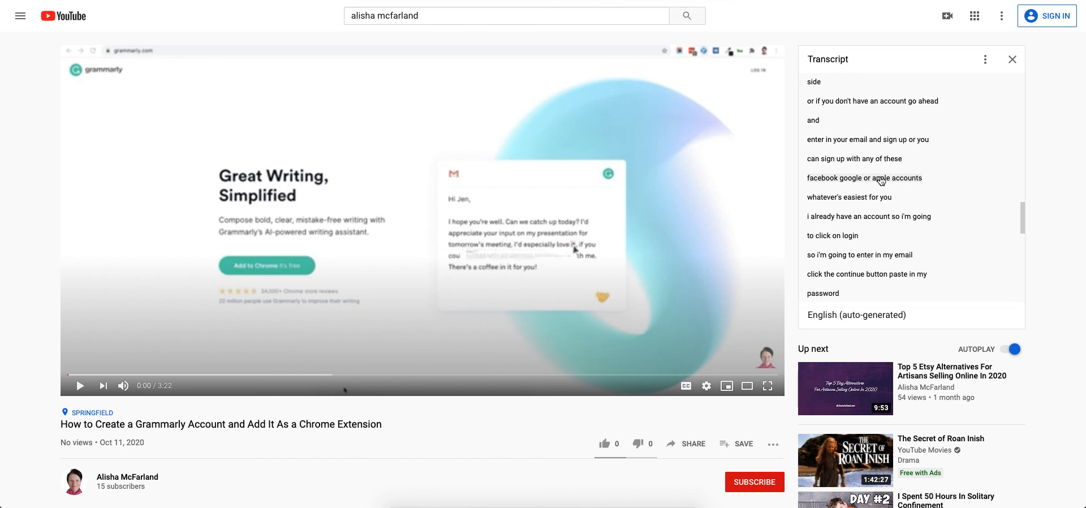
mouse_move(717, 116)
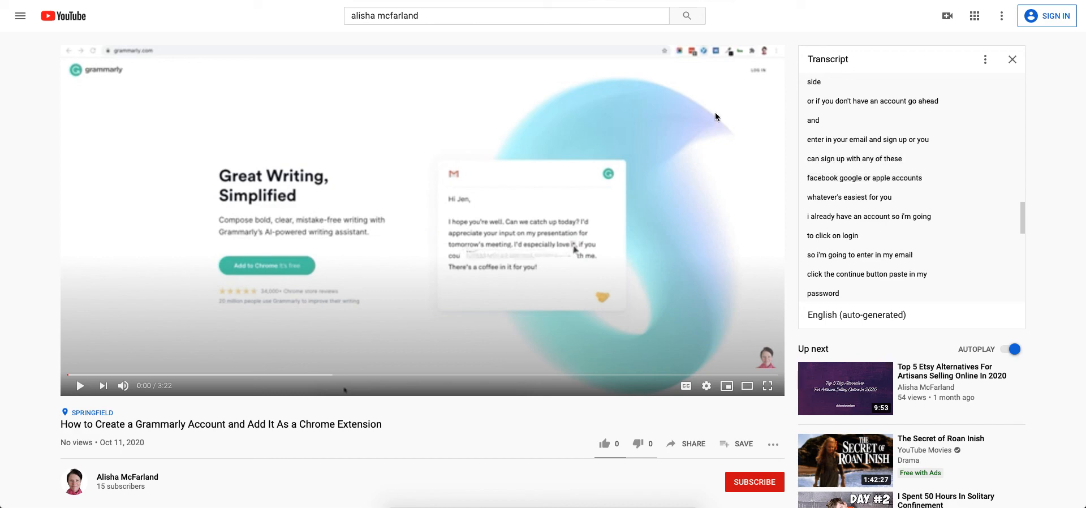